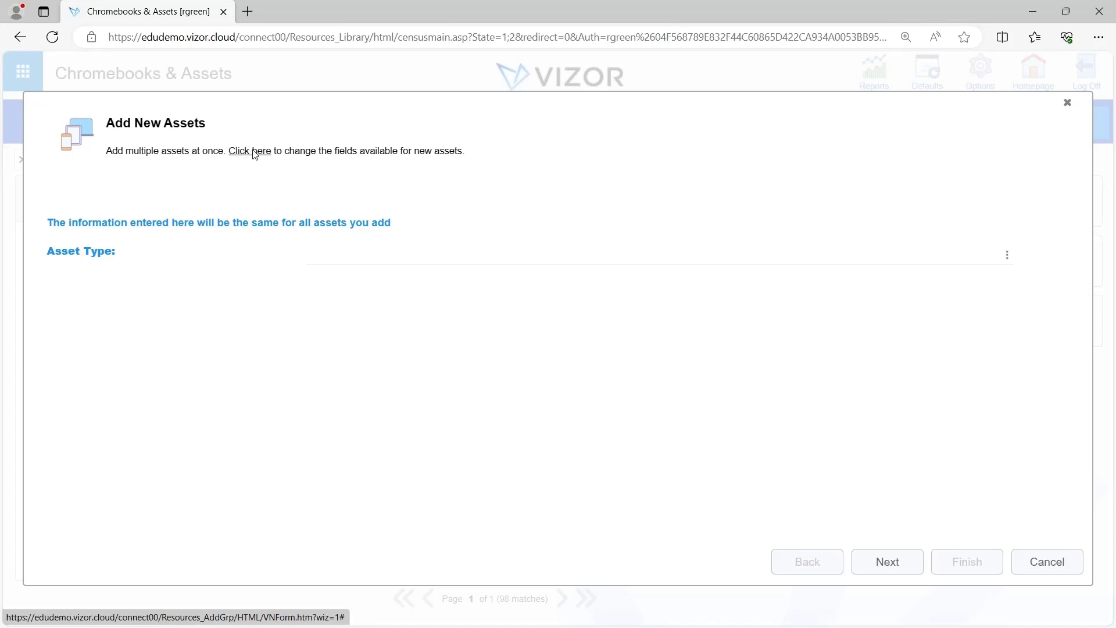
Open the Add New Assets settings that control which fields new assets include
{"action": "left_click", "coordinate": [250, 150]}
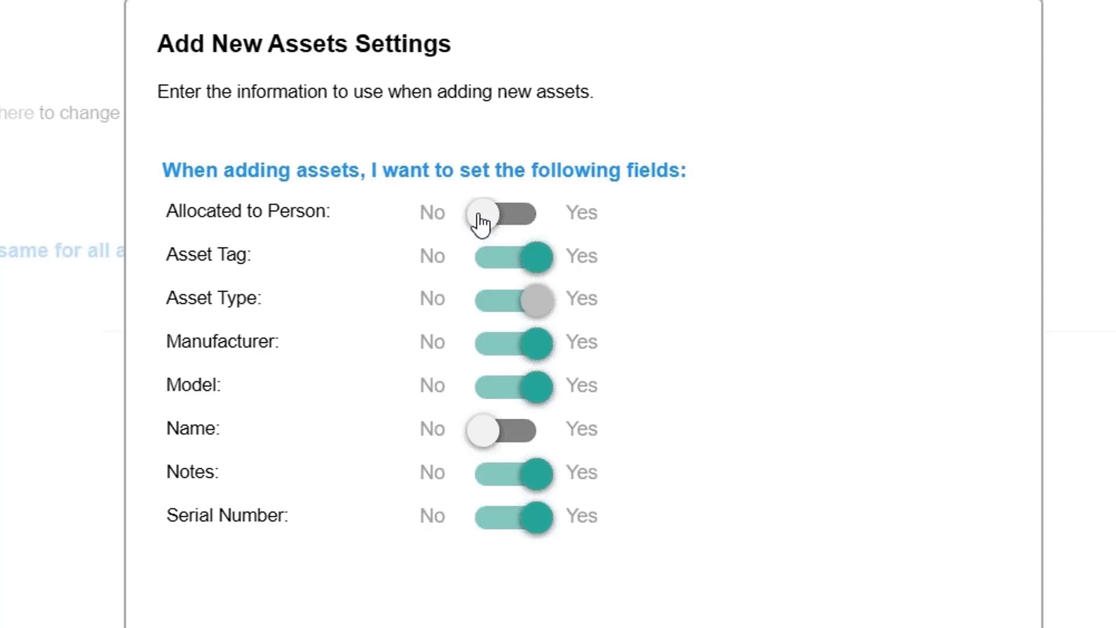
Toggle Allocated Person on and back off, then switch off Manufacturer and Notes
{"action": "left_click", "coordinate": [513, 212]}
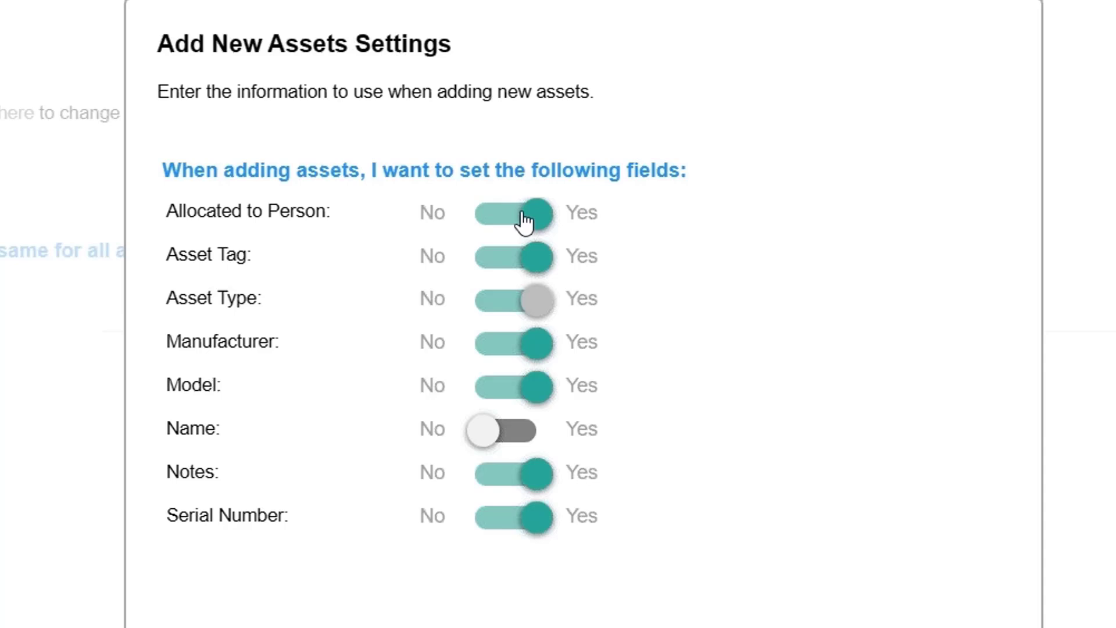
{"action": "left_click", "coordinate": [515, 213]}
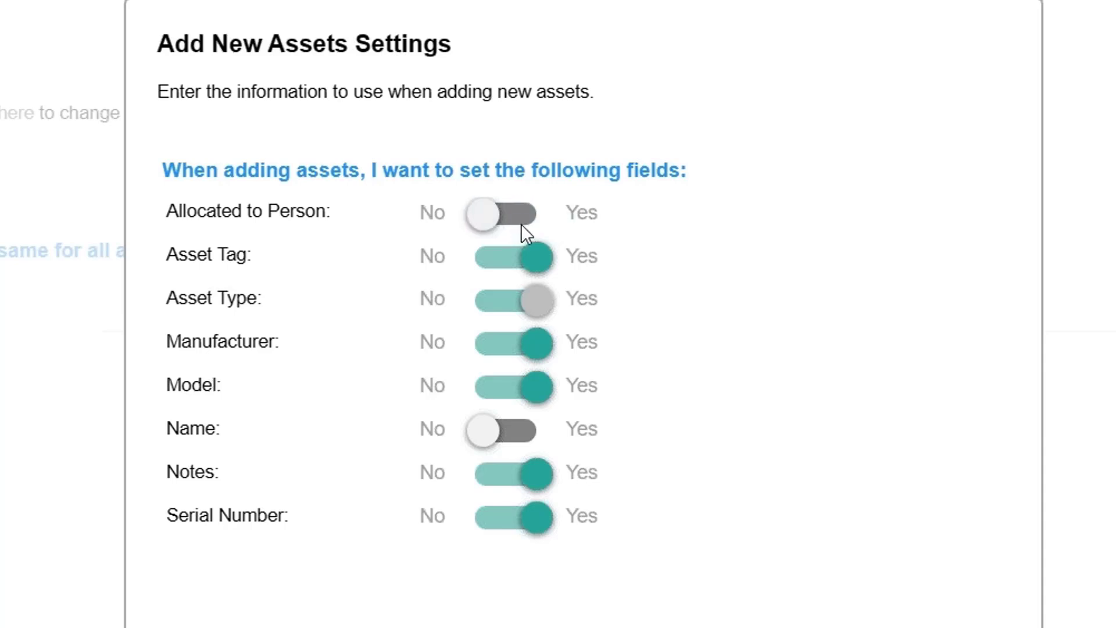
{"action": "mouse_move", "coordinate": [317, 359]}
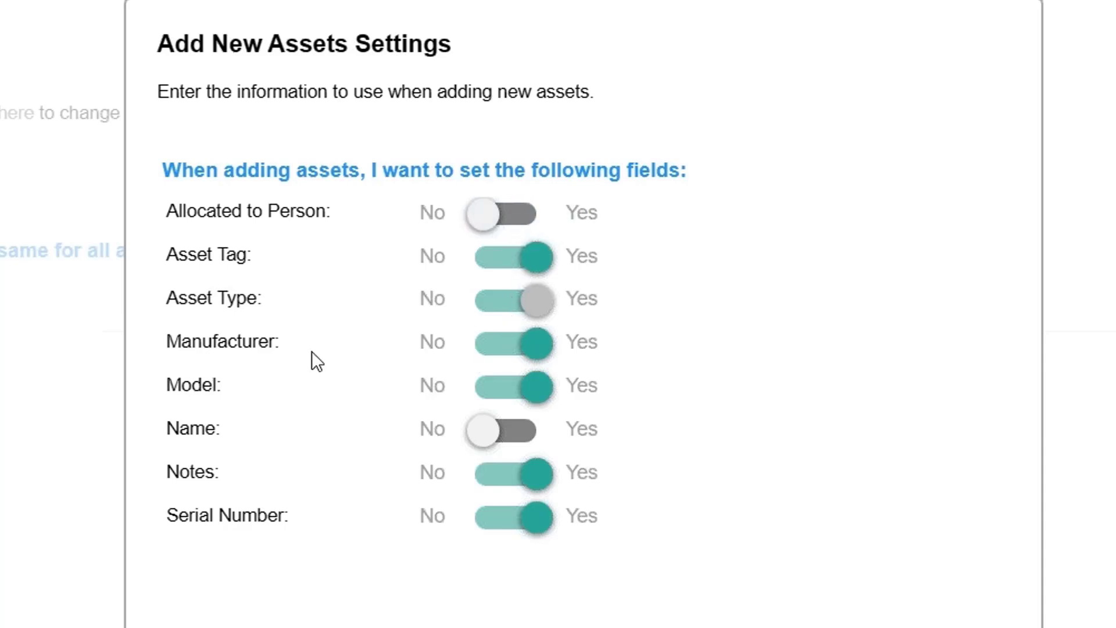
{"action": "left_click", "coordinate": [513, 343]}
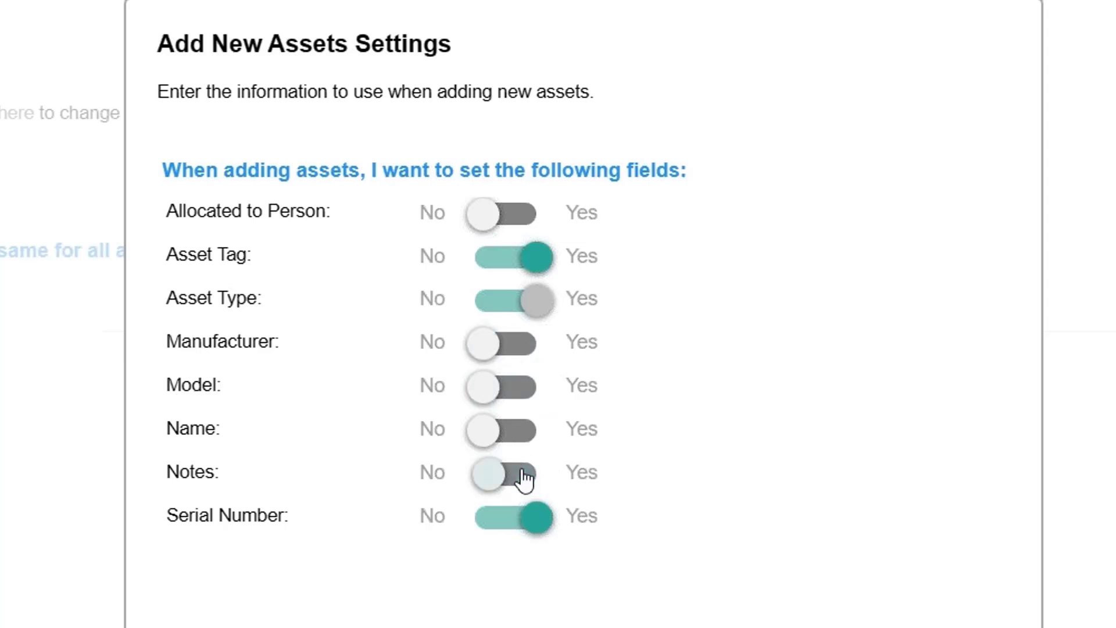
{"action": "left_click", "coordinate": [506, 472]}
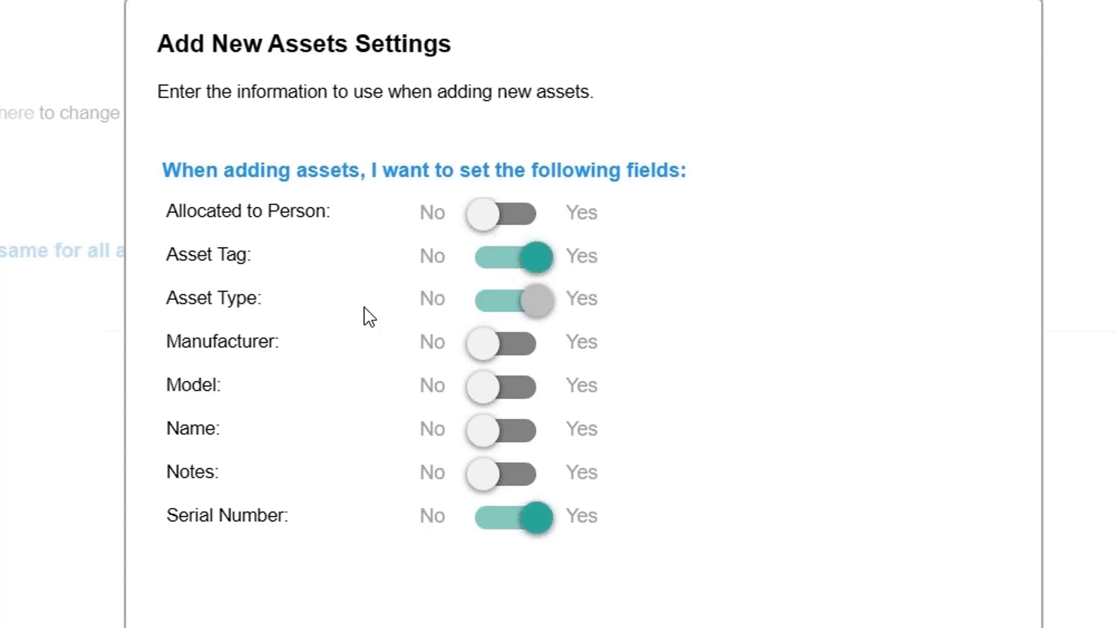
{"action": "mouse_move", "coordinate": [369, 546]}
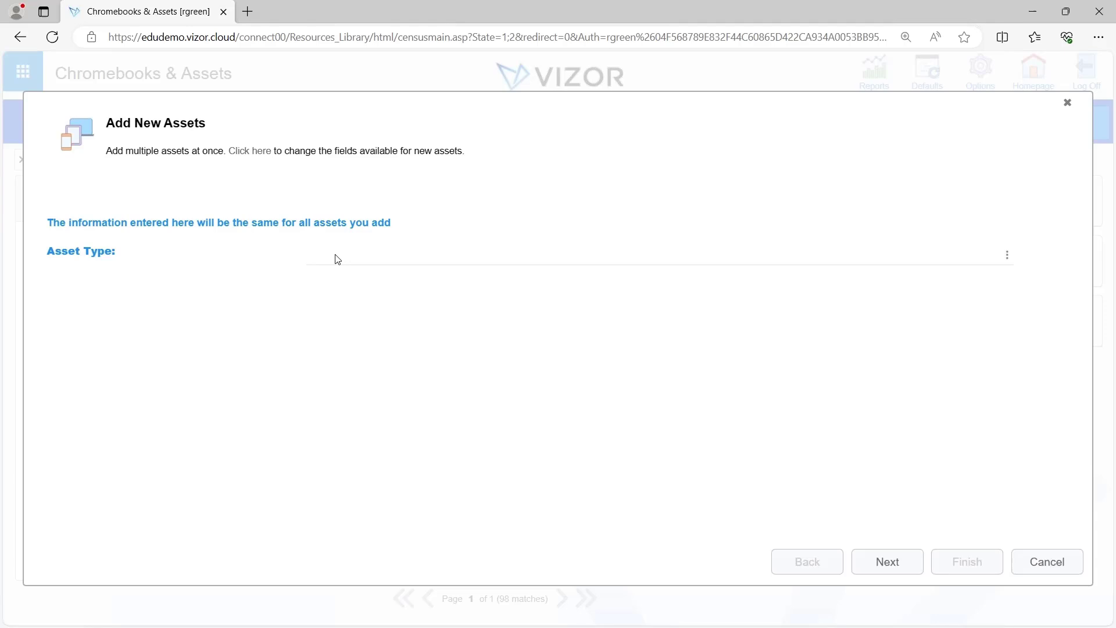
{"action": "mouse_move", "coordinate": [264, 279]}
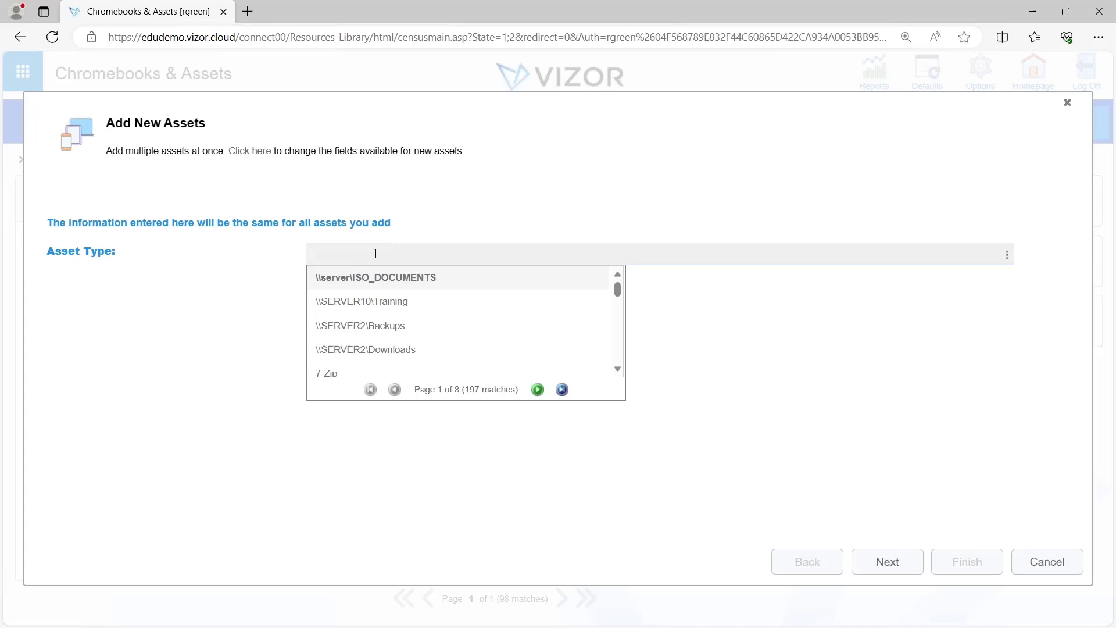
Enter 'laptop' as the asset type and move to asset #1's Asset Tag entry
{"action": "type", "text": "laptop"}
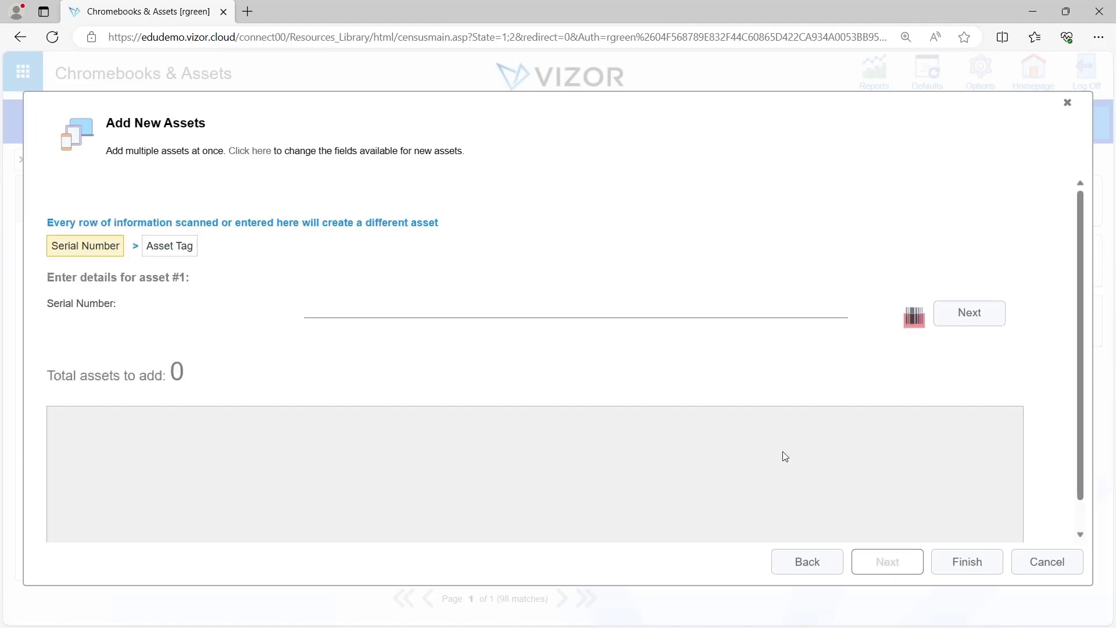
{"action": "left_click", "coordinate": [169, 246]}
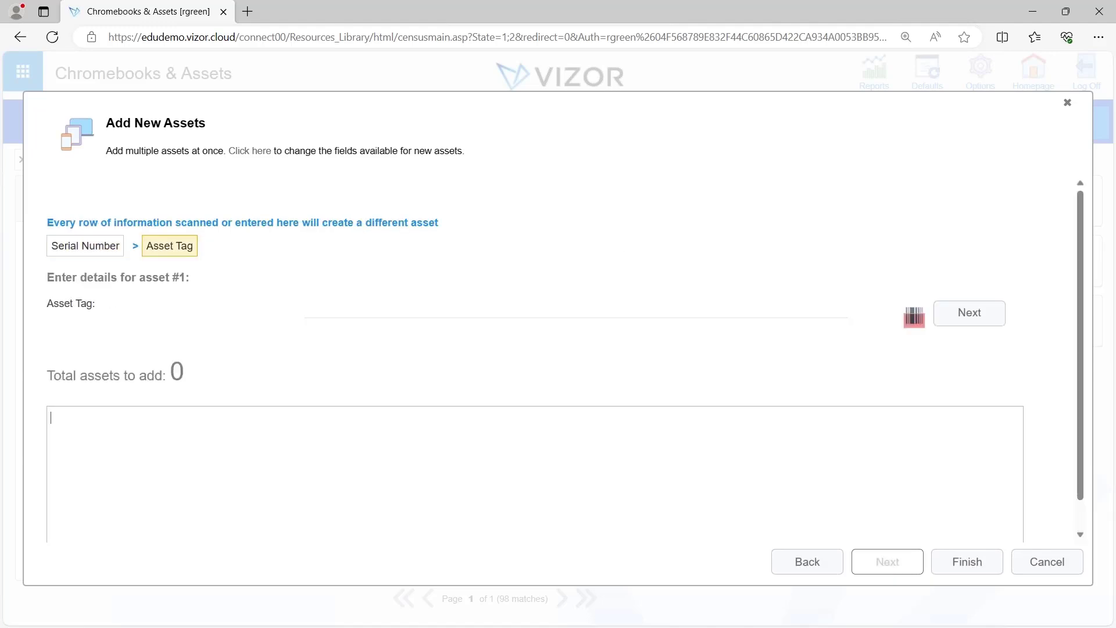